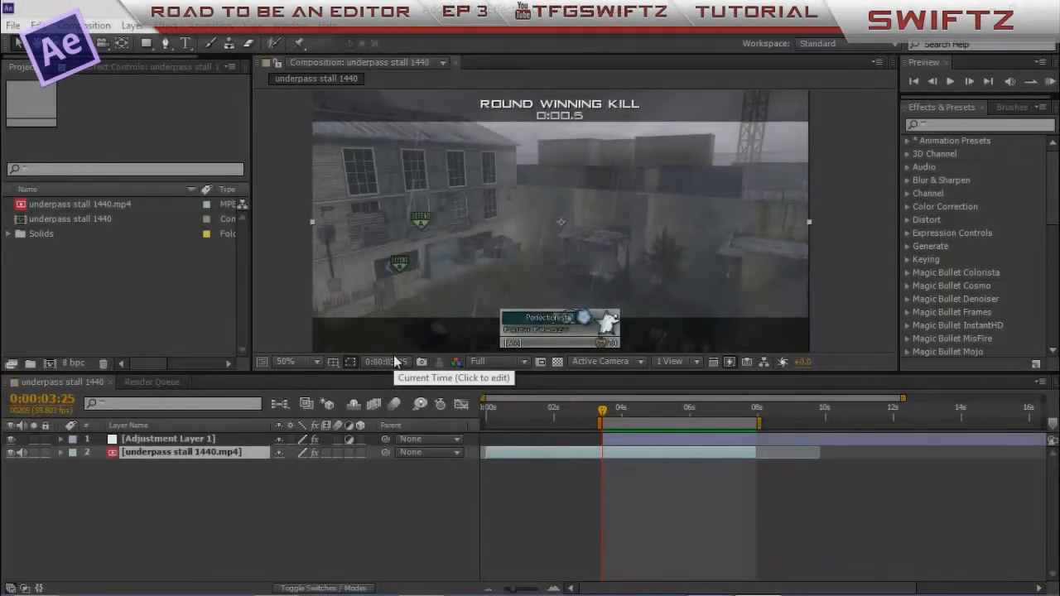
mouse_move(197, 281)
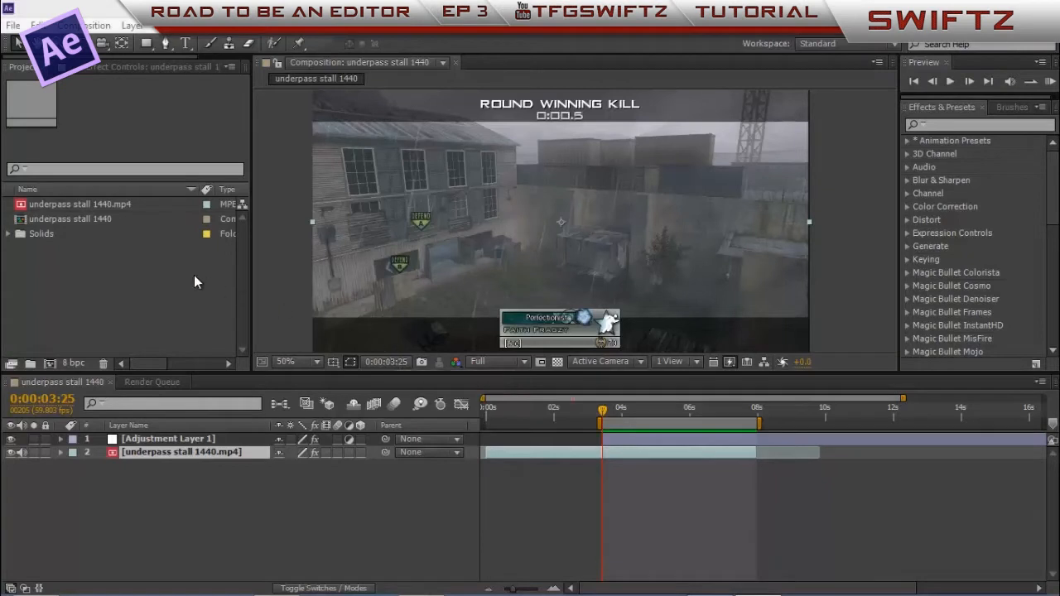
mouse_move(188, 278)
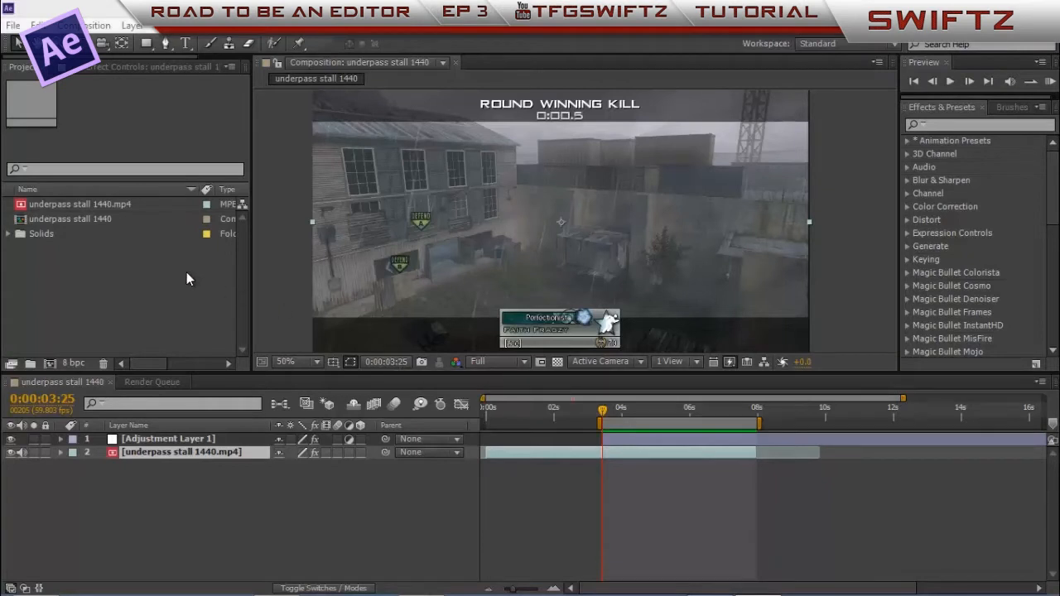
mouse_move(206, 261)
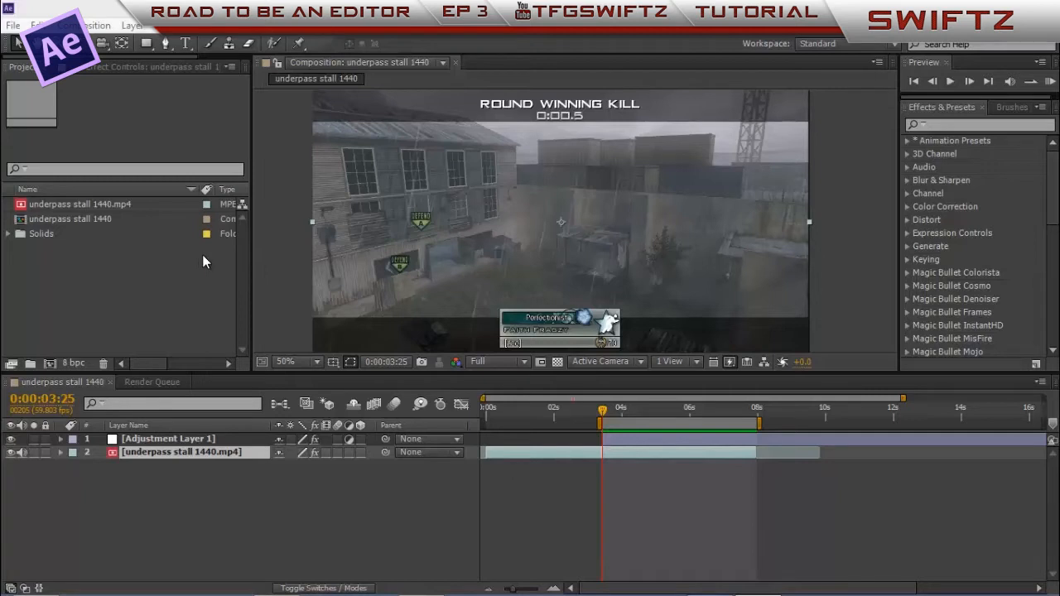
mouse_move(684, 224)
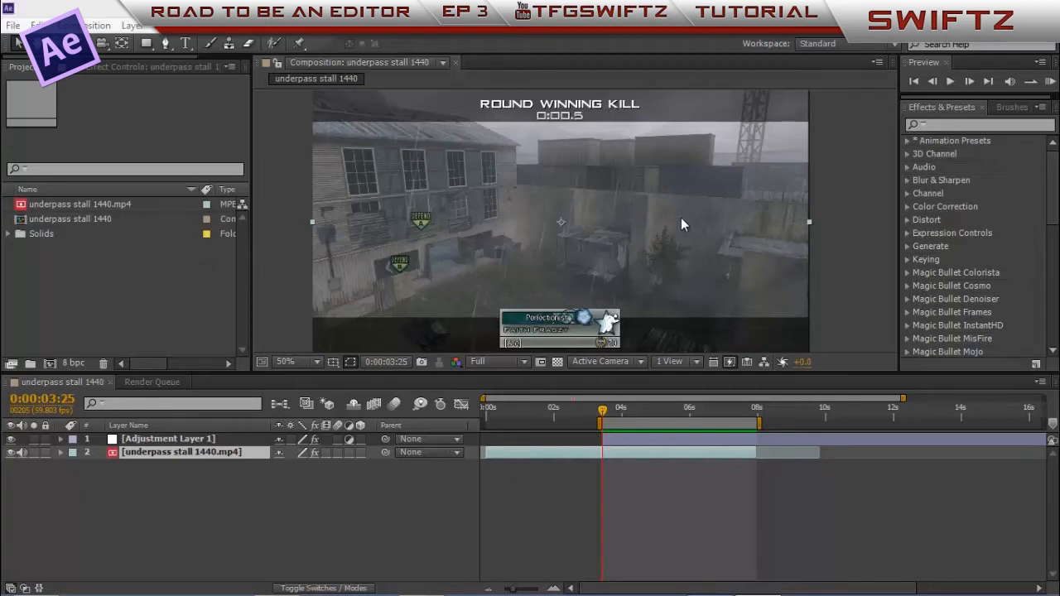
mouse_move(344, 202)
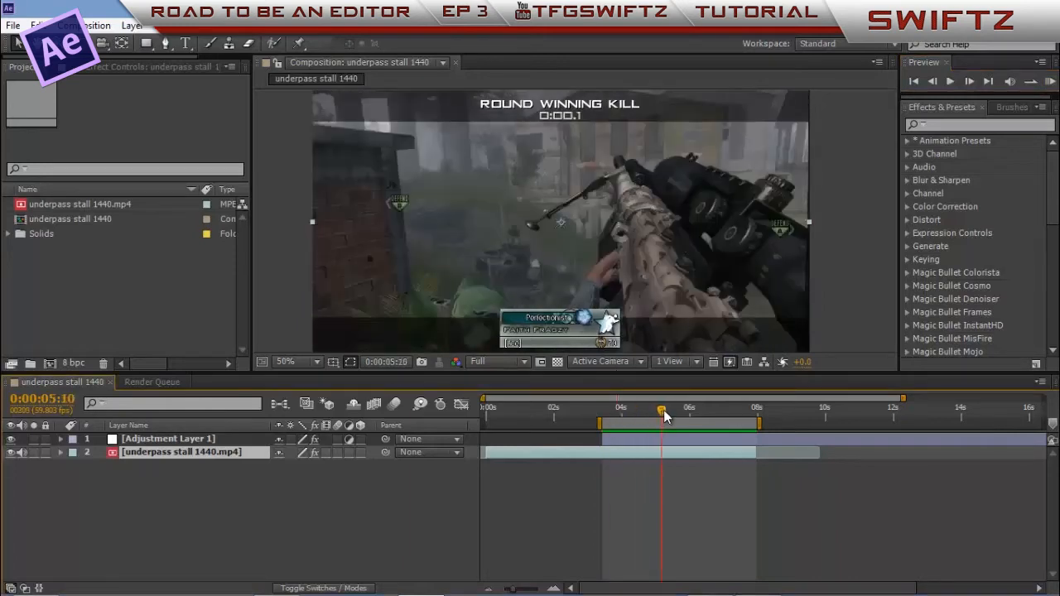
- Scrub through the underpass clip around the seven-second mark to review the gun close-up
left_click_drag(662, 412, 694, 413)
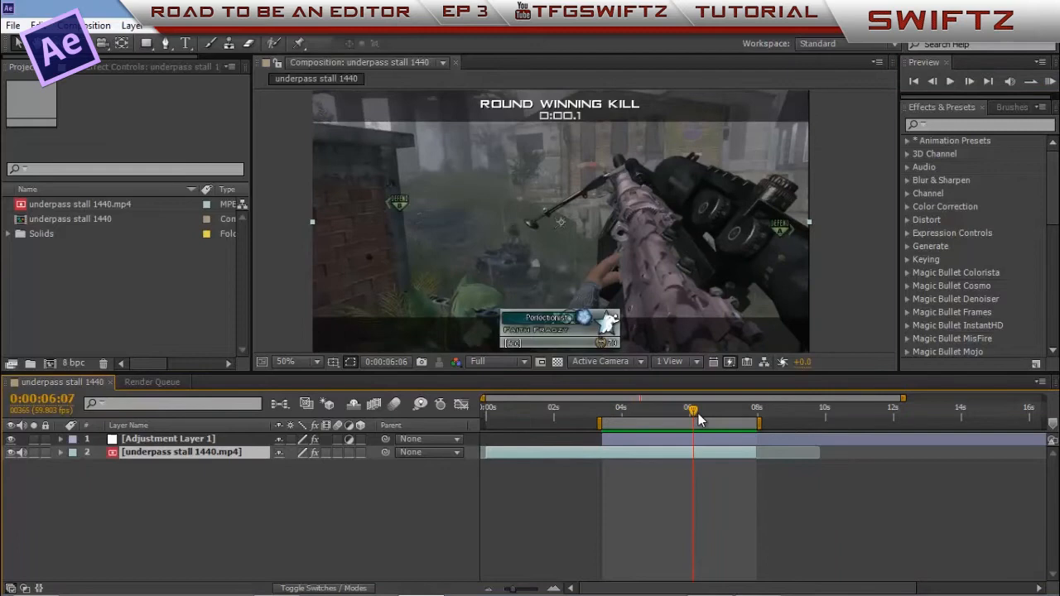
left_click_drag(693, 421, 716, 420)
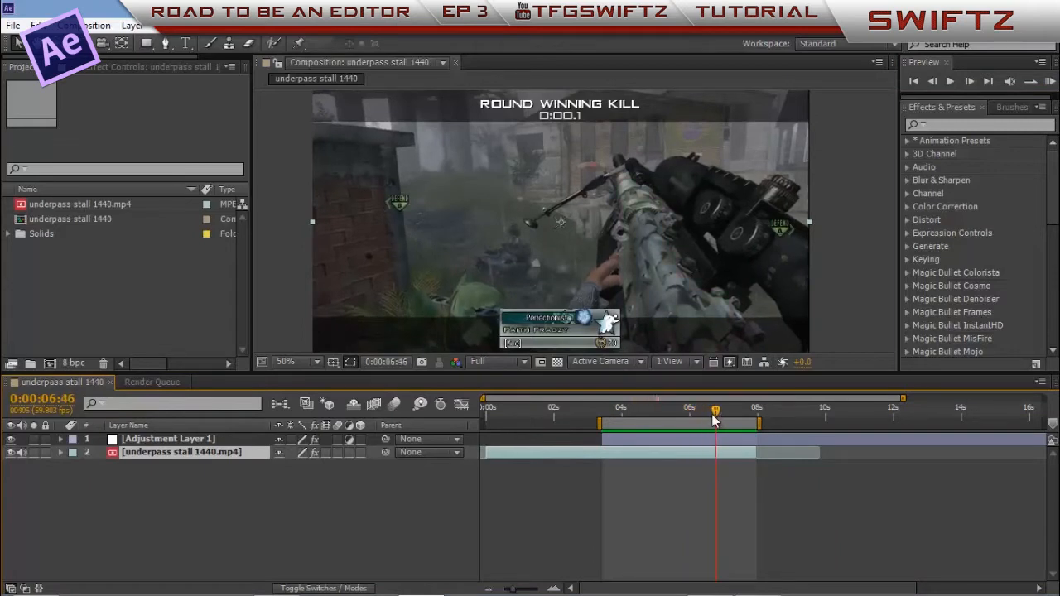
left_click(726, 408)
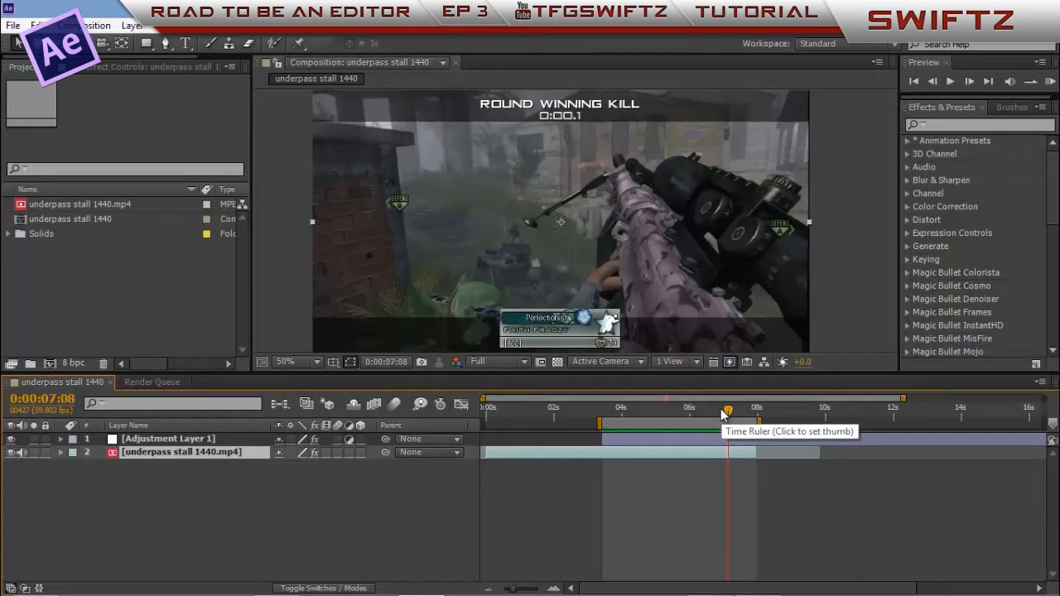
left_click_drag(727, 412, 735, 413)
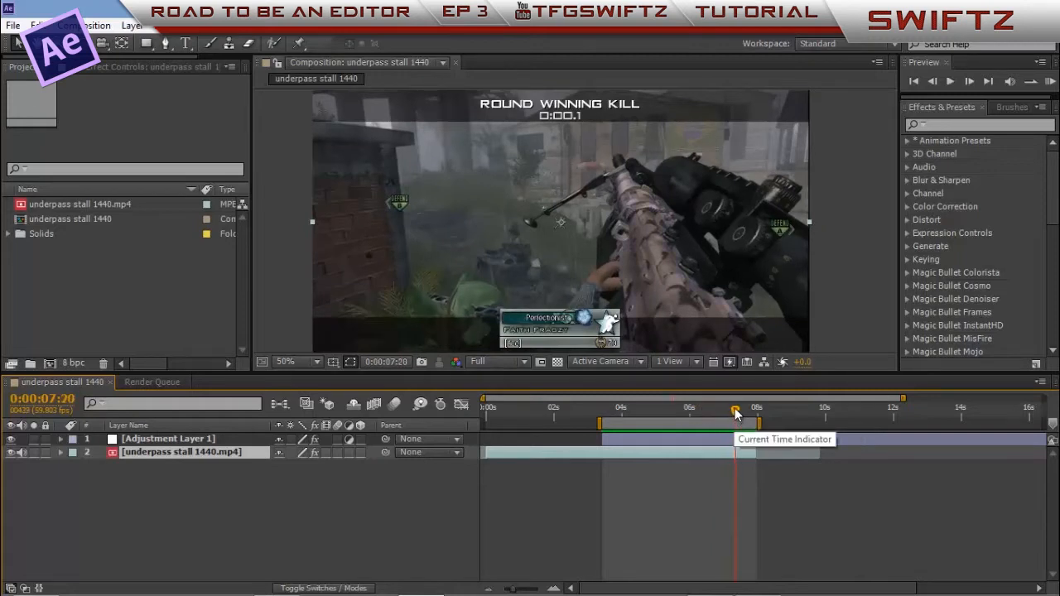
left_click_drag(736, 412, 724, 413)
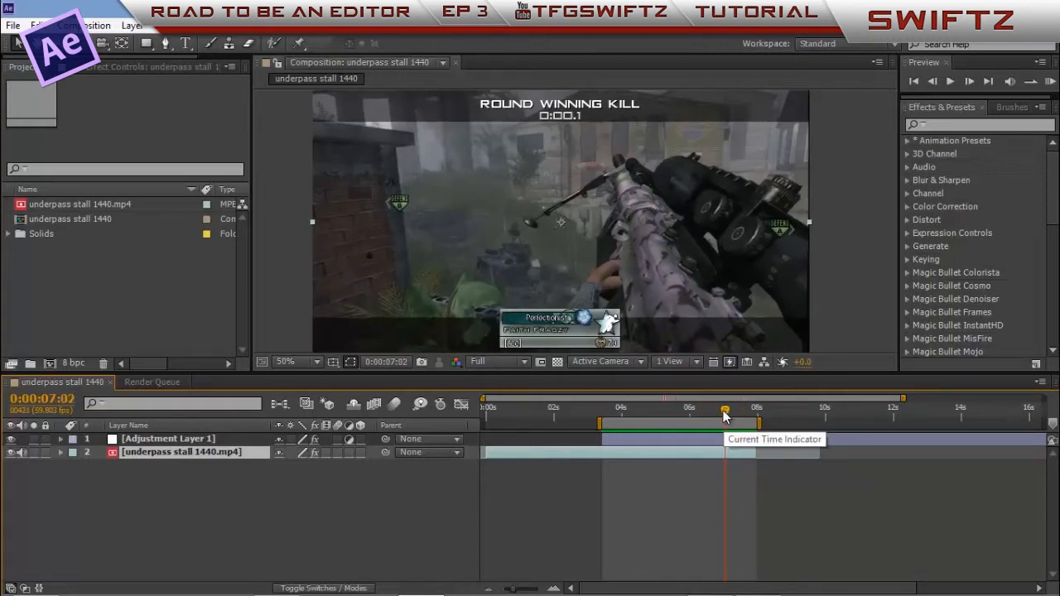
left_click_drag(726, 408, 687, 408)
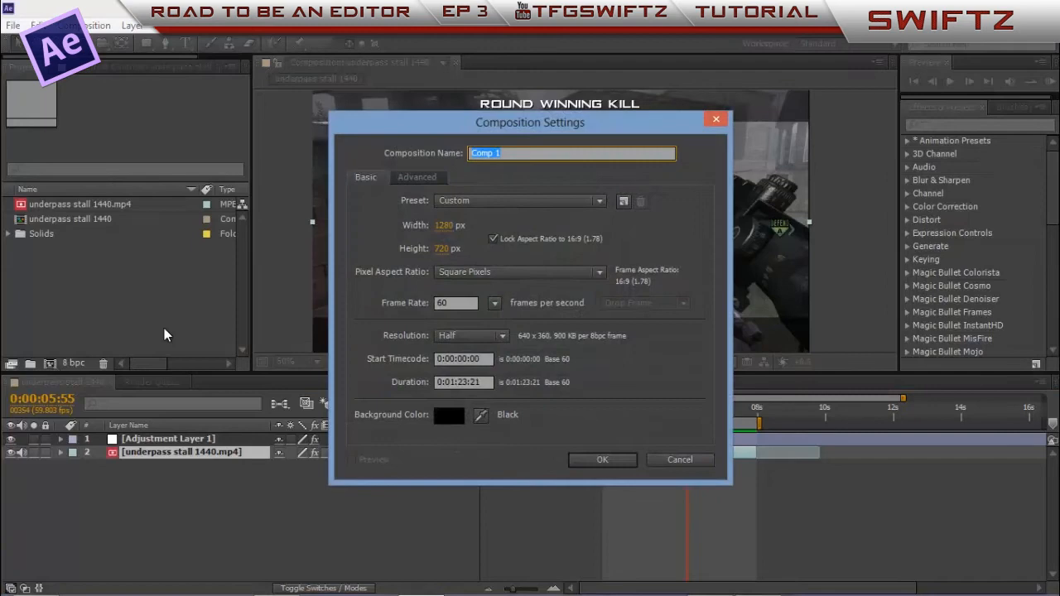
- Create a new composition named 'camo change'
type("camo")
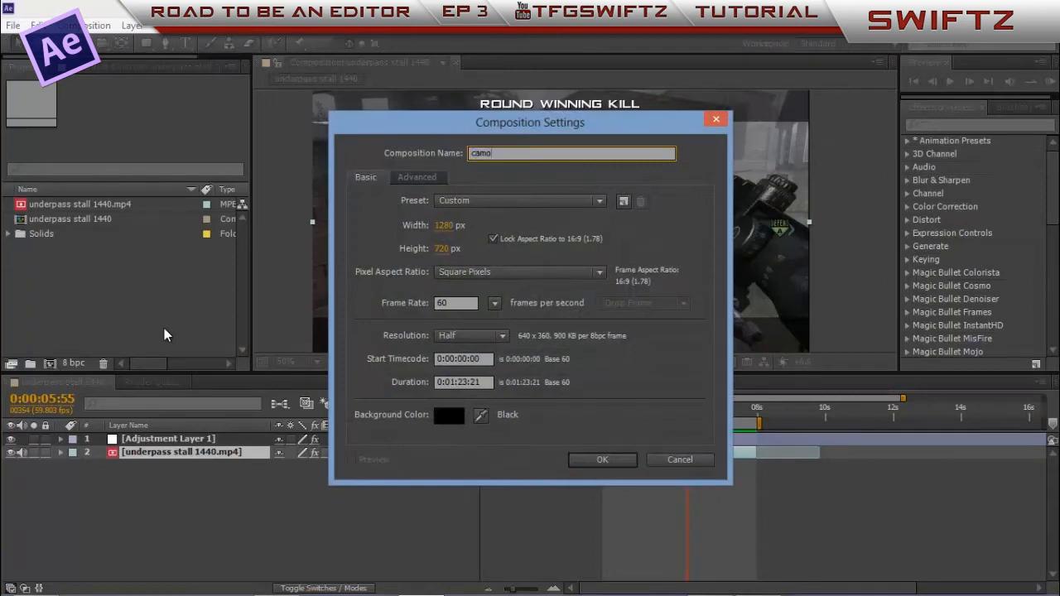
left_click(603, 460)
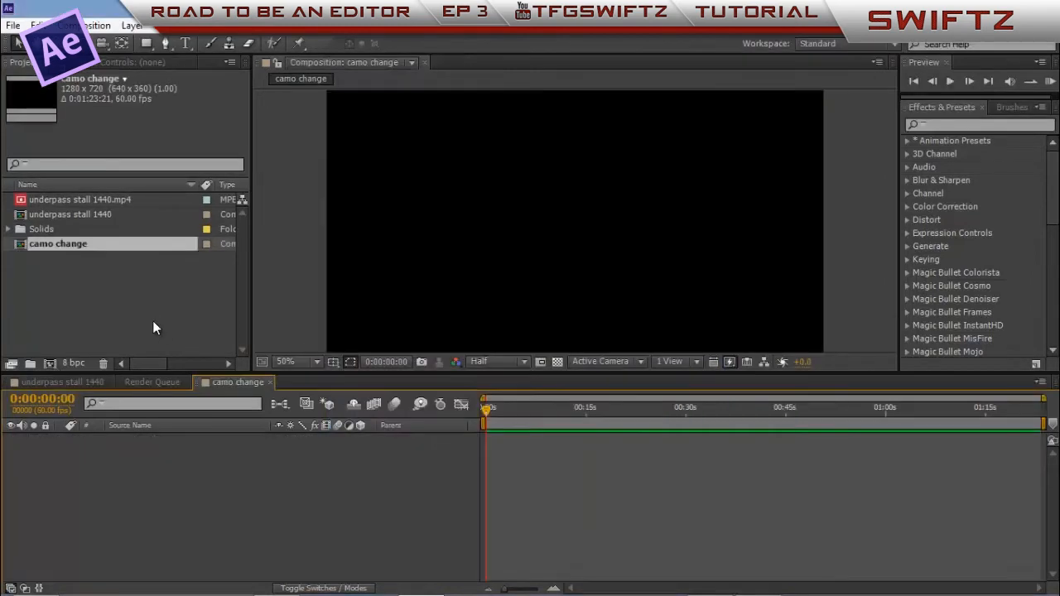
- Add underpass stall 1440.mp4 to the camo change timeline and scrub to where the gun camo shows
left_click(79, 199)
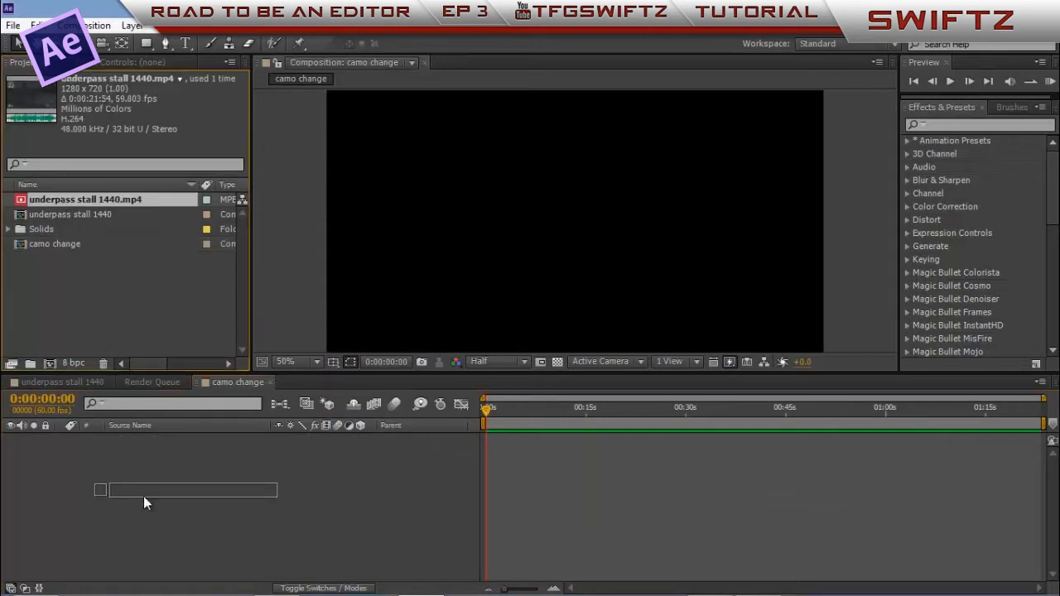
left_click_drag(86, 204, 555, 439)
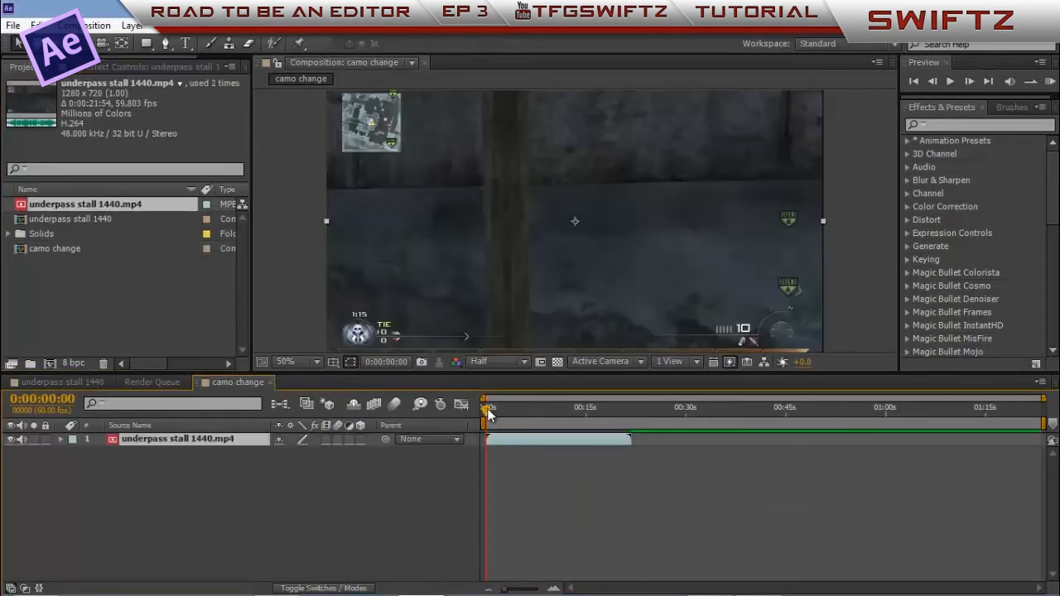
left_click_drag(488, 408, 550, 407)
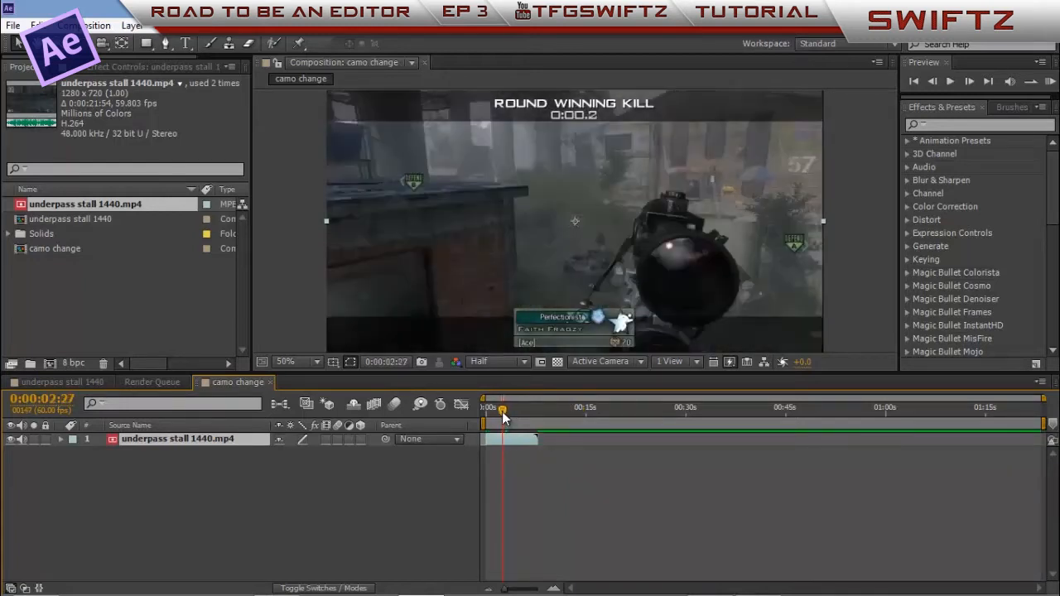
left_click_drag(502, 411, 506, 411)
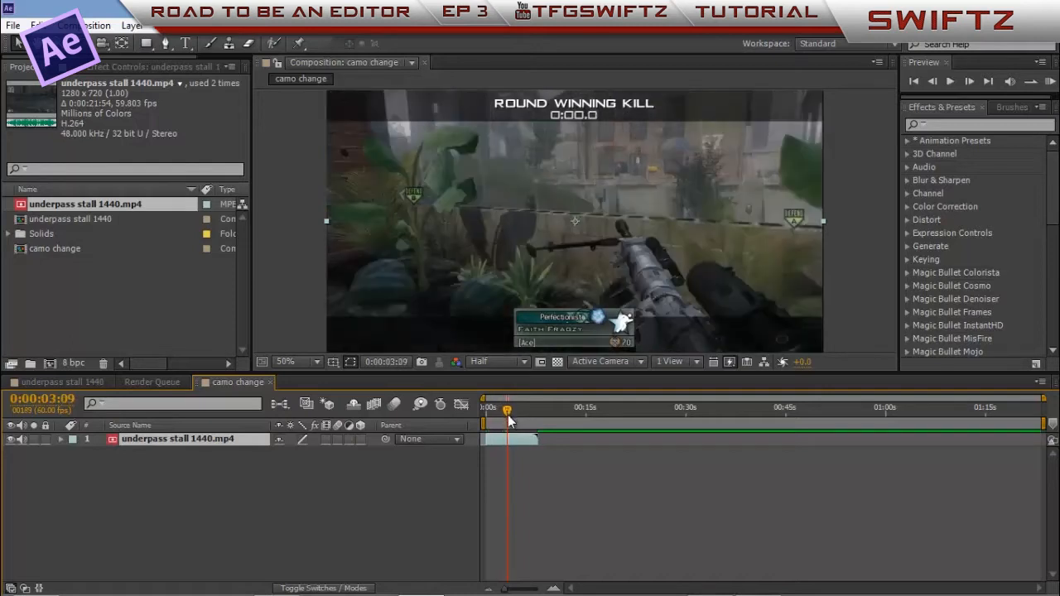
left_click_drag(507, 410, 503, 411)
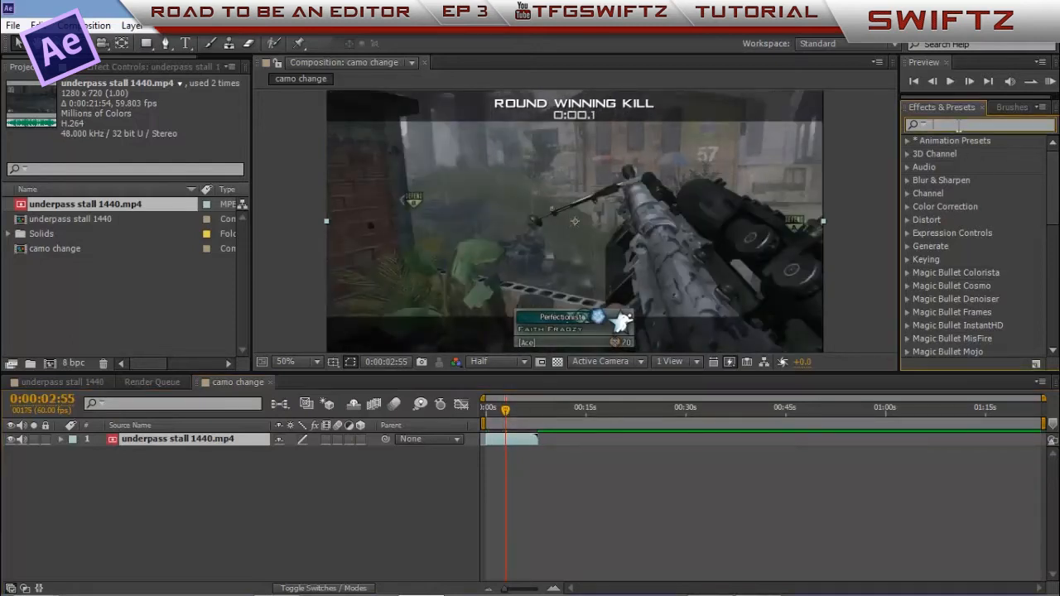
- Find Twixtor in Effects & Presets and apply Twixtor Pro to the footage layer
type("twixtor")
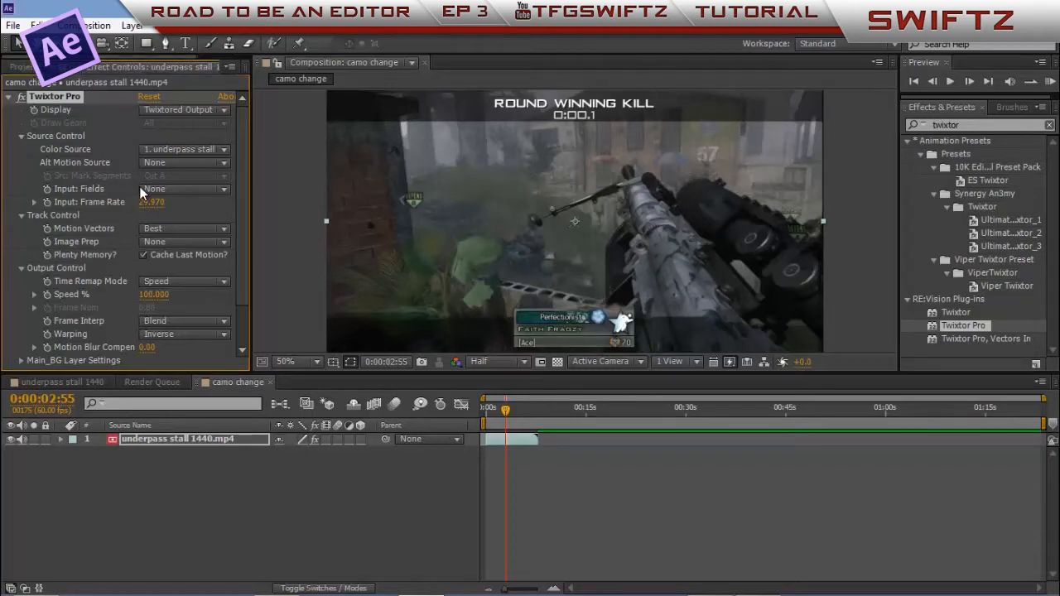
mouse_move(73, 81)
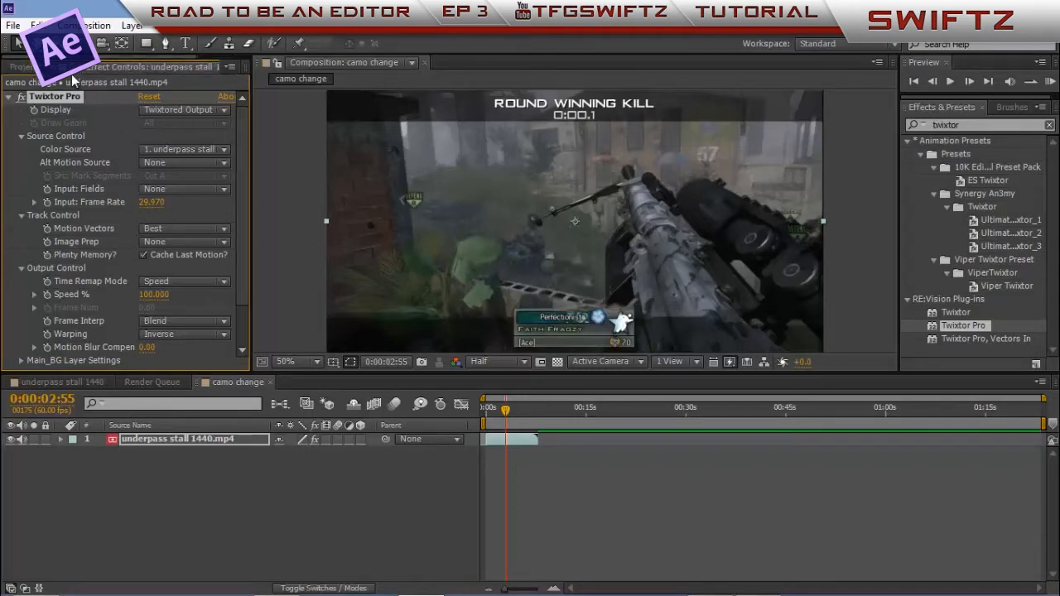
- Show the source details of underpass stall 1440.mp4 to read its frame rate
left_click(86, 203)
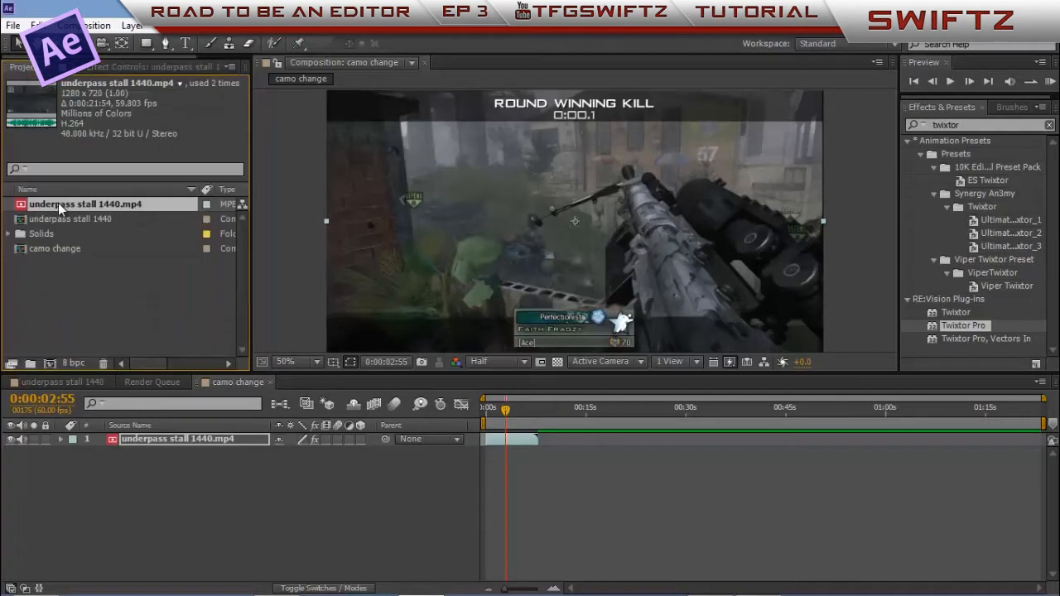
mouse_move(91, 112)
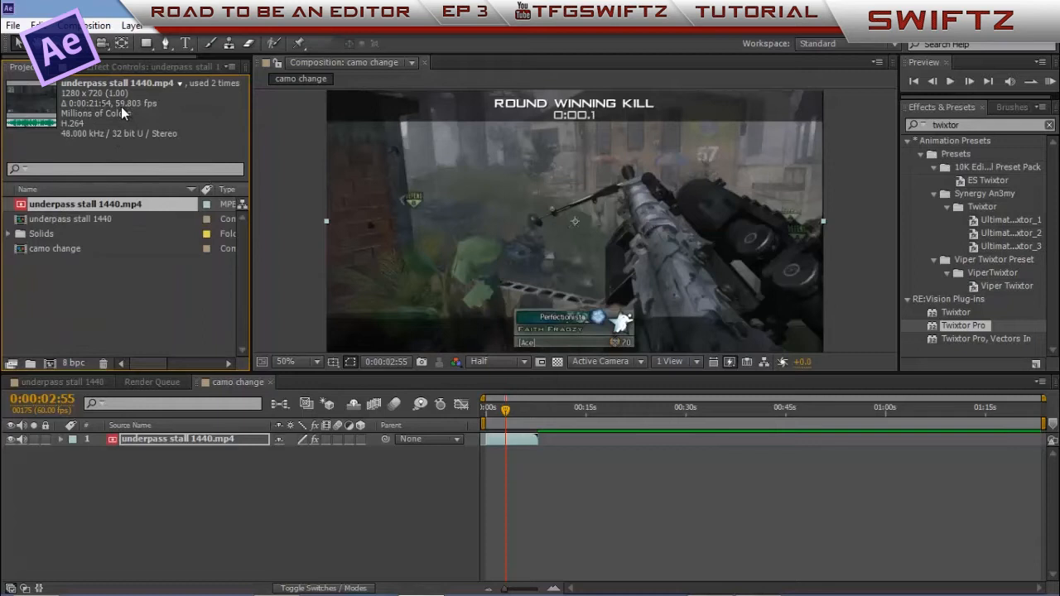
mouse_move(149, 110)
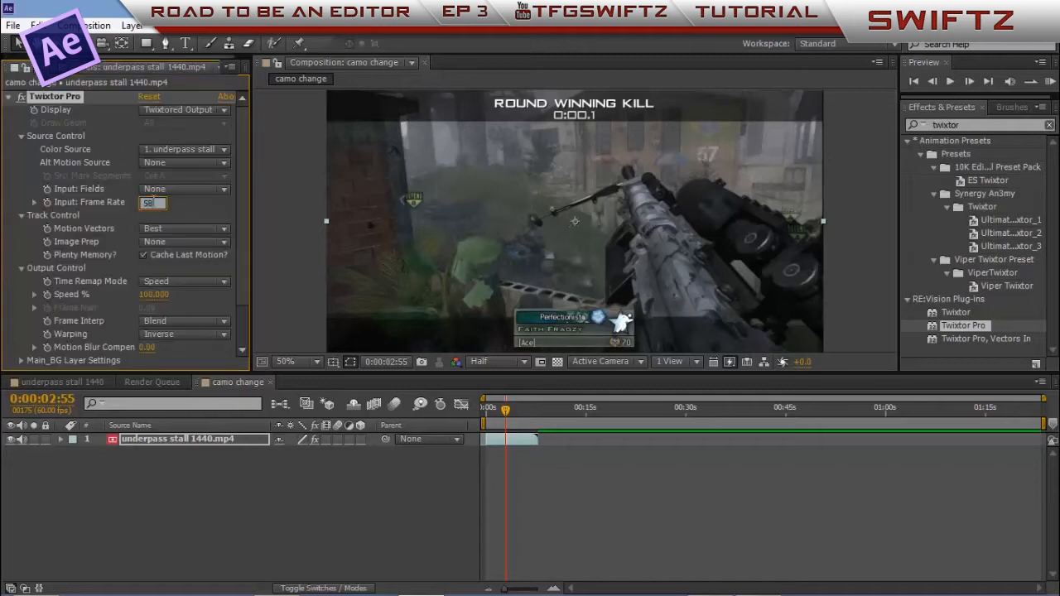
- Set Twixtor Pro's input frame rate to 59.80, keyframe Speed % later in the clip and preview the slow motion
type("59.800")
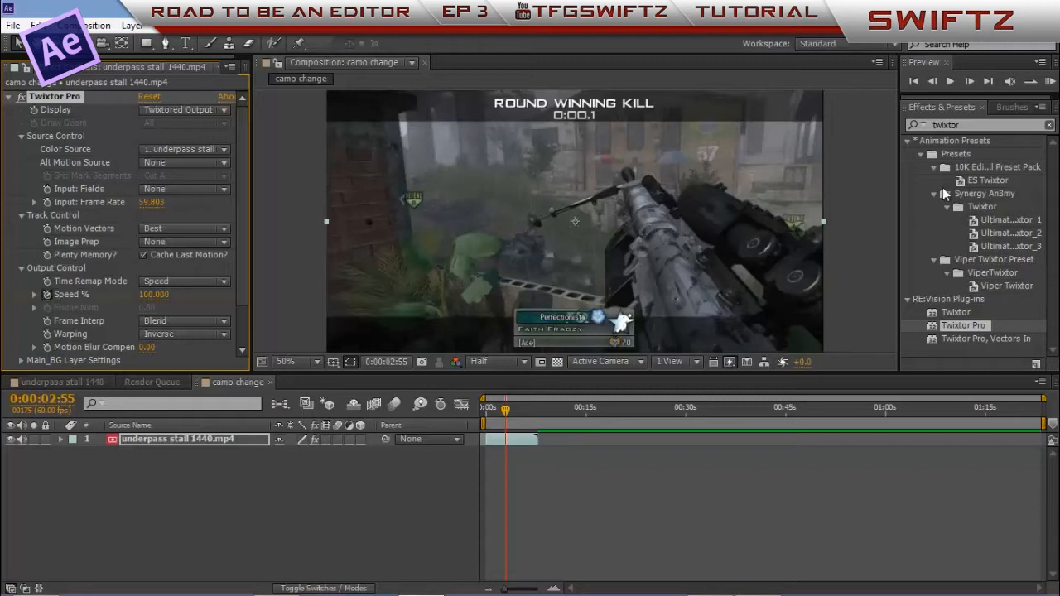
mouse_move(969, 81)
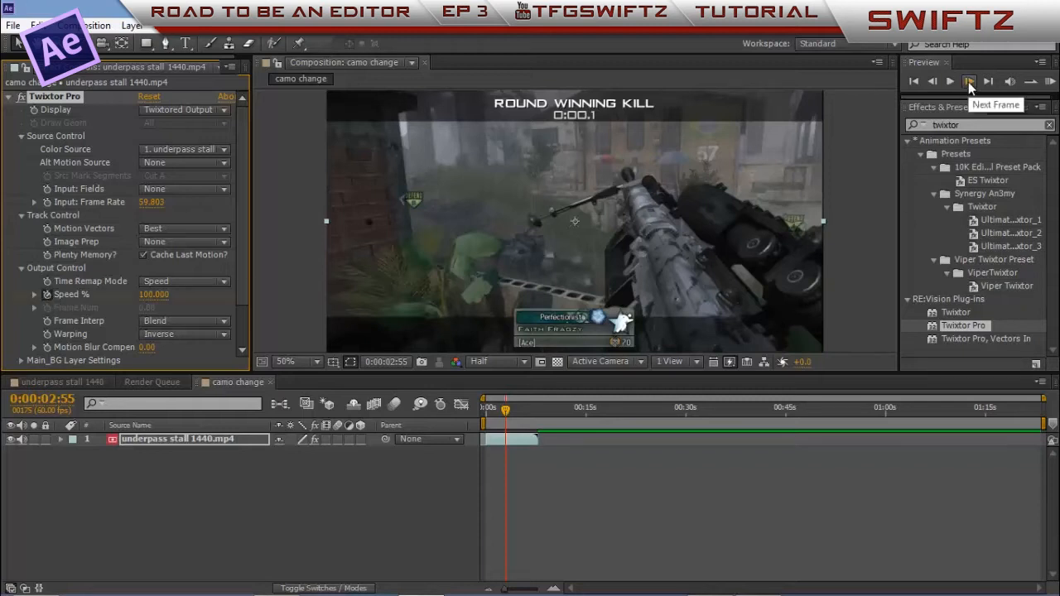
left_click(967, 80)
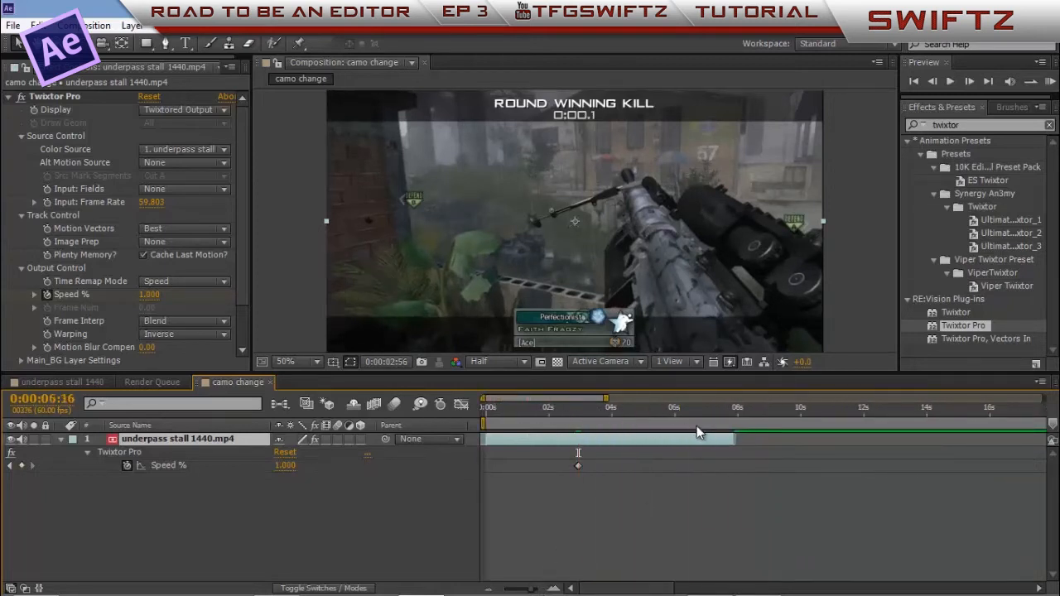
left_click(735, 408)
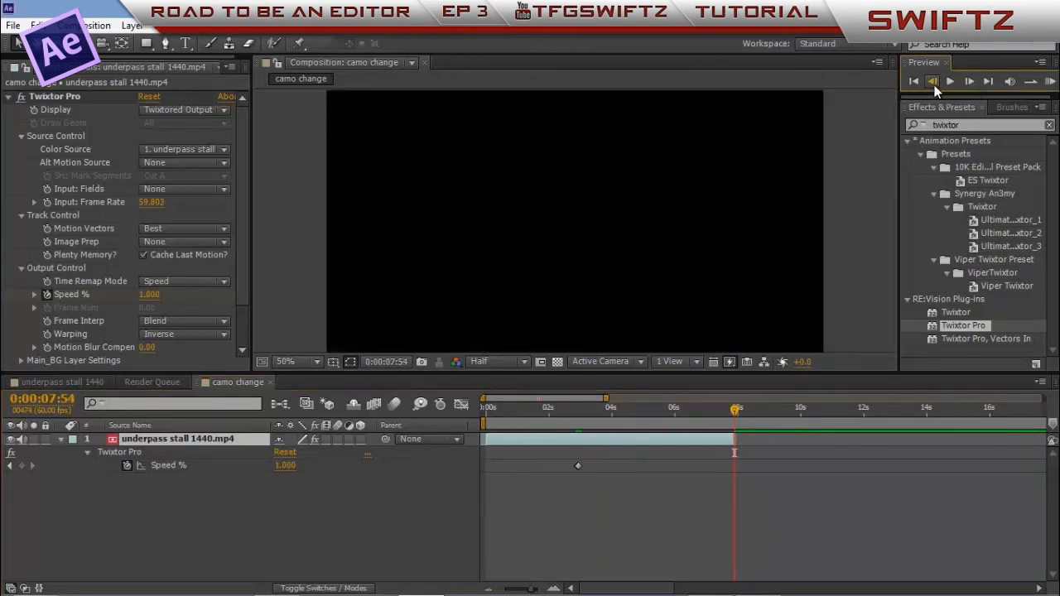
left_click(934, 79)
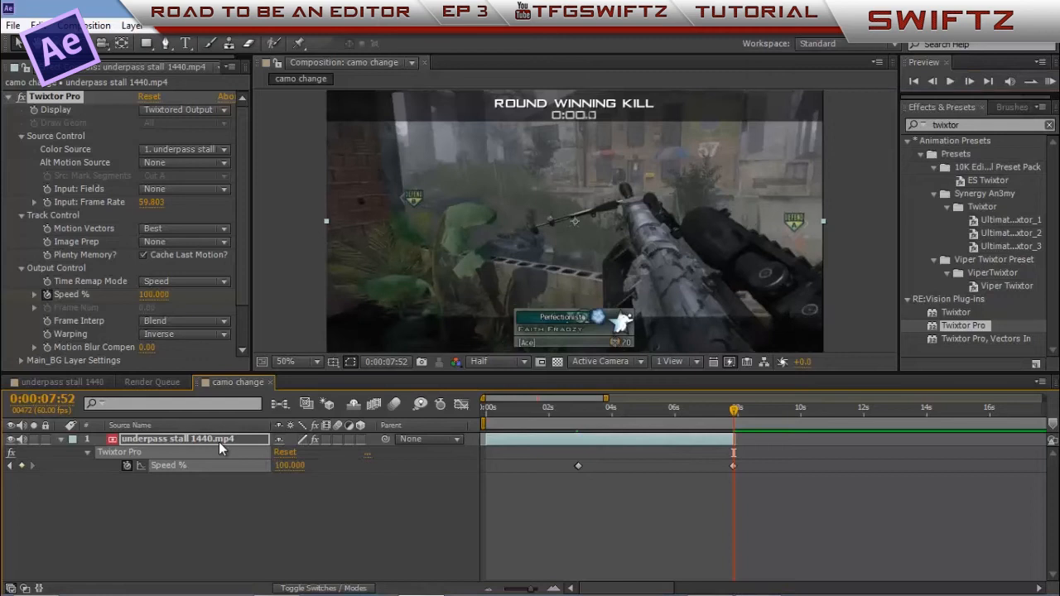
mouse_move(334, 434)
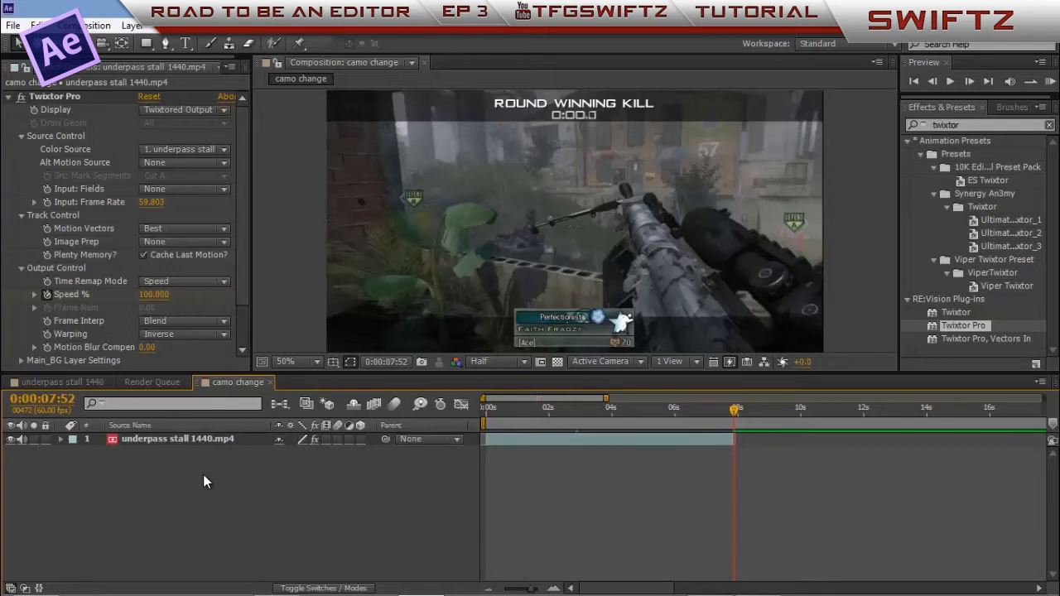
- Add an adjustment layer above the clip and apply Hue/Saturation to it
right_click(205, 481)
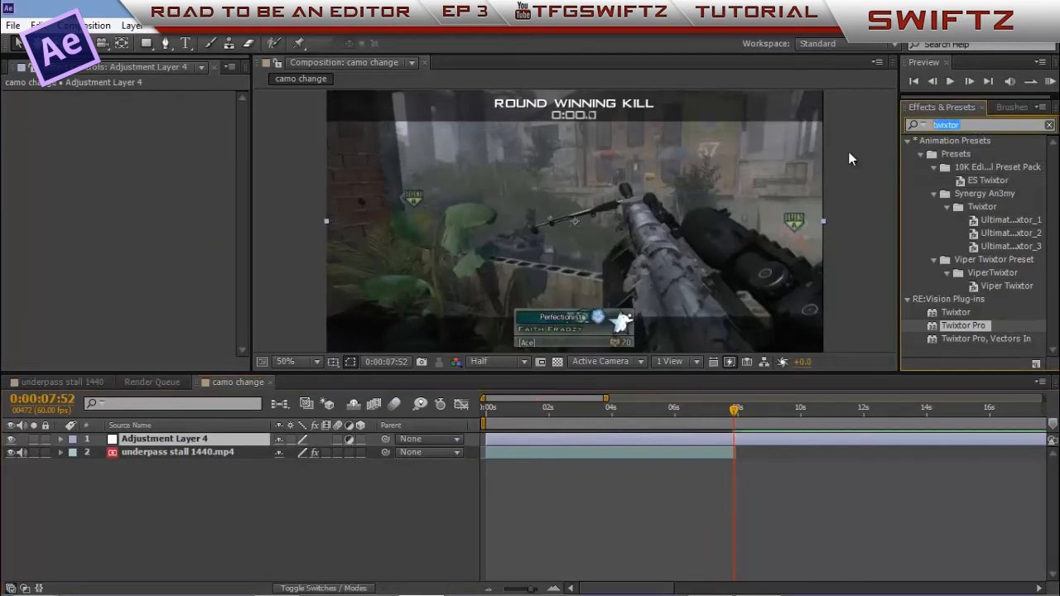
type("hue")
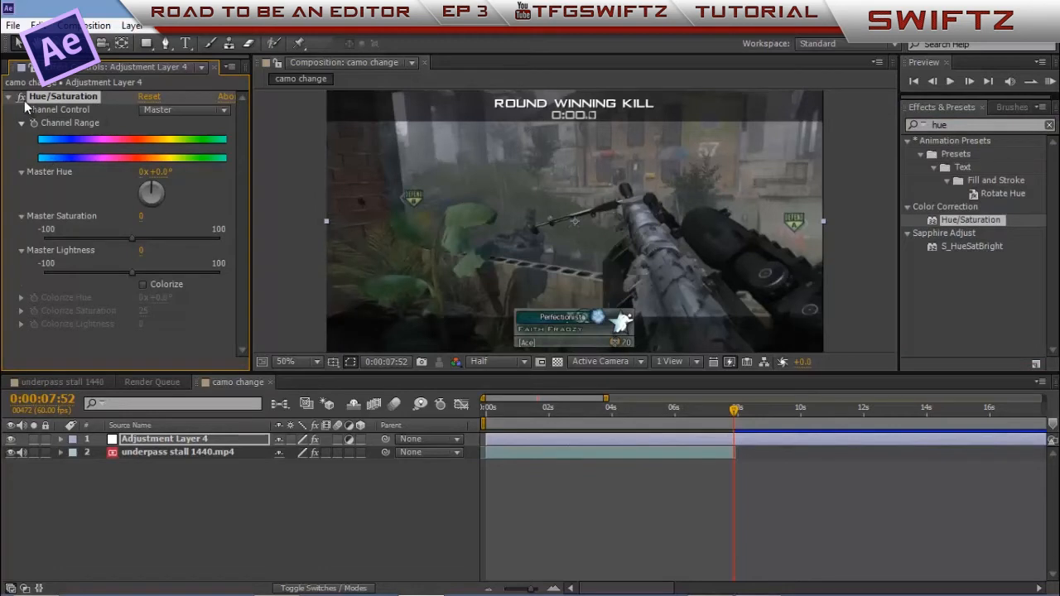
left_click(20, 102)
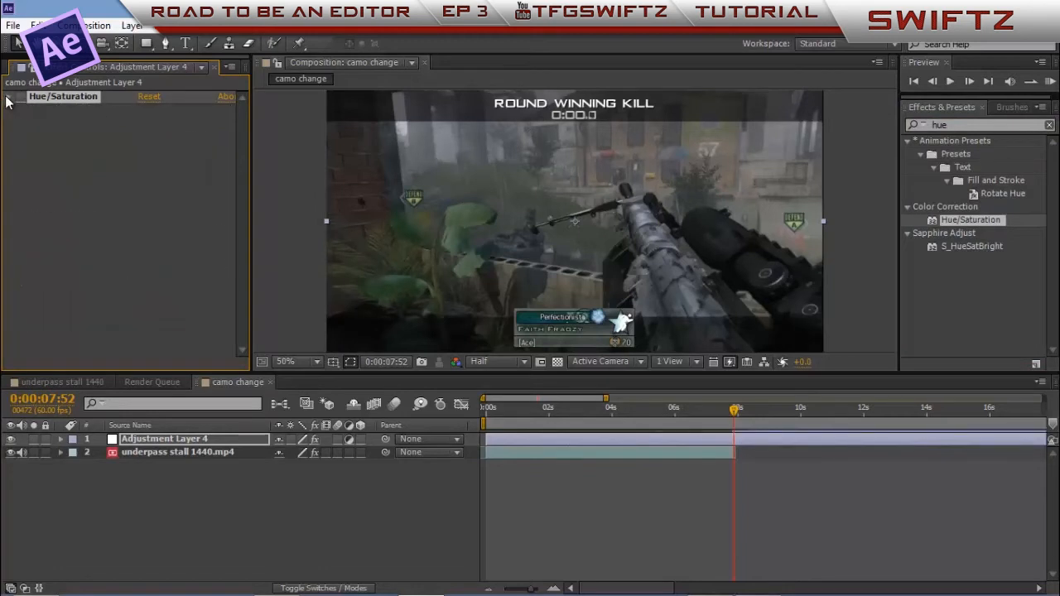
left_click(191, 439)
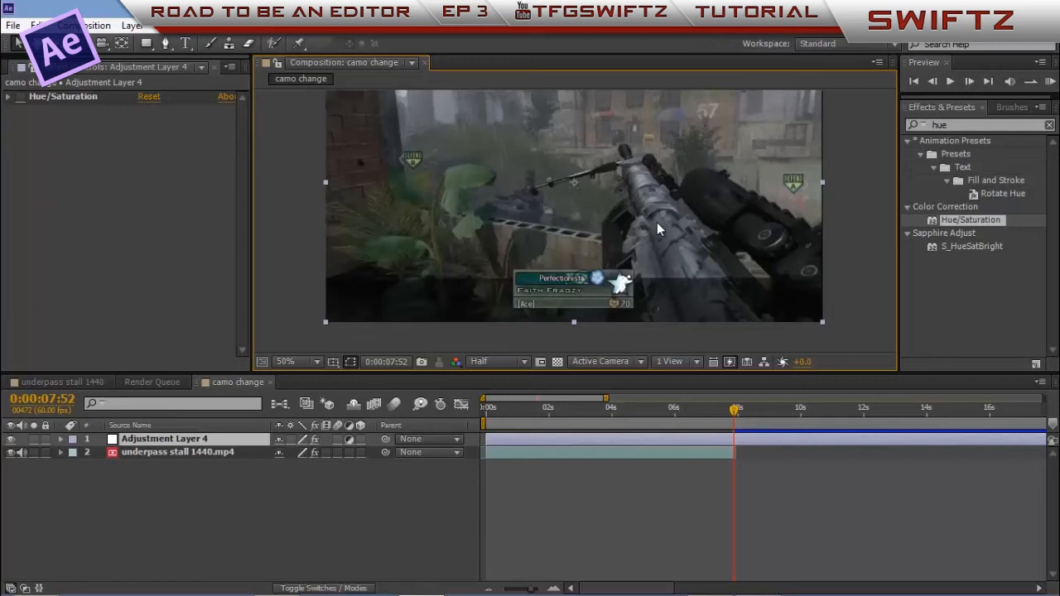
mouse_move(639, 306)
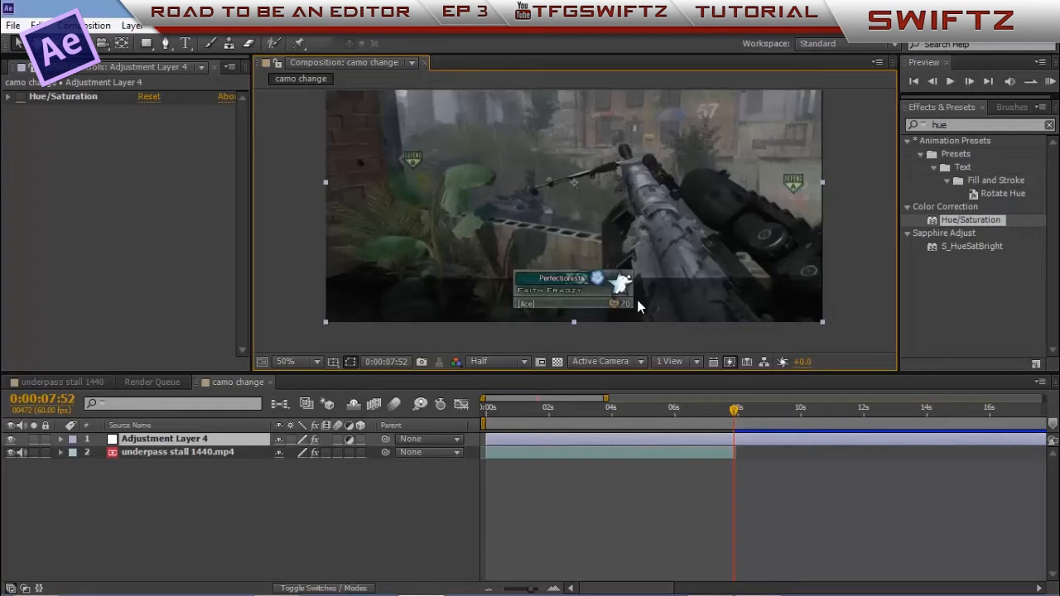
mouse_move(649, 180)
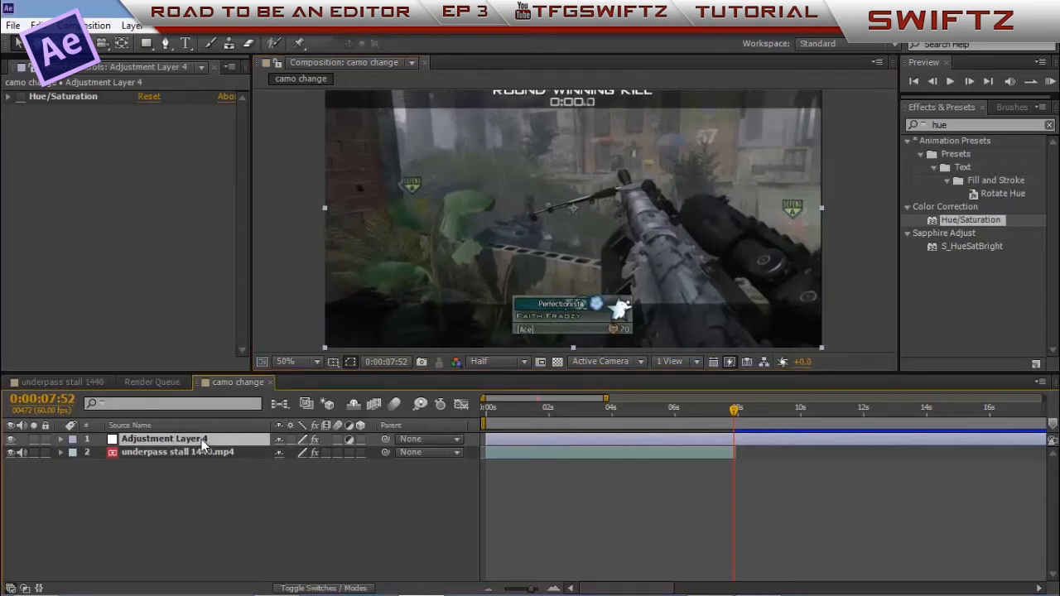
mouse_move(172, 43)
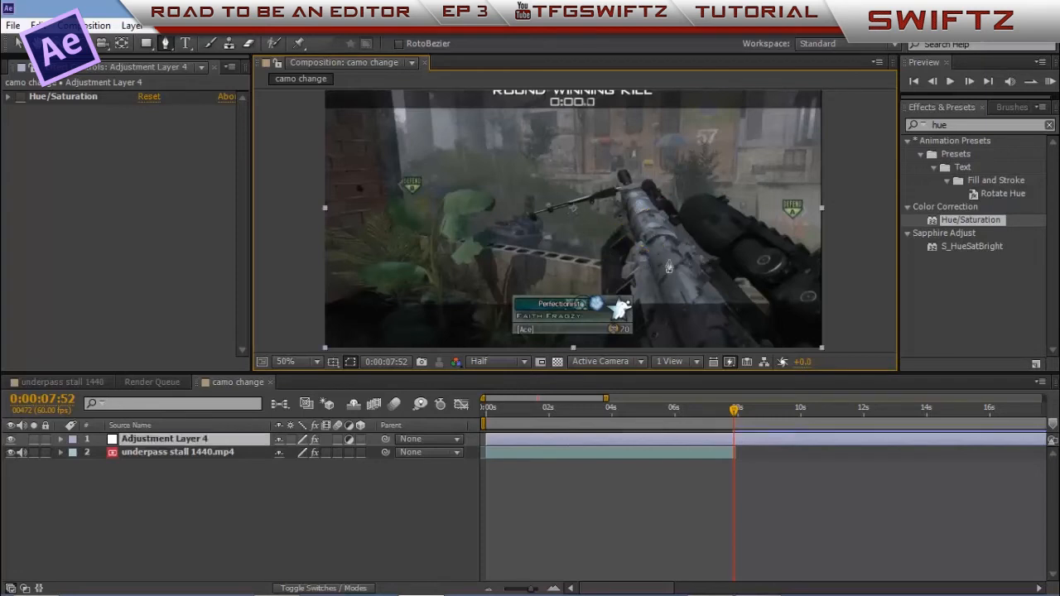
mouse_move(613, 222)
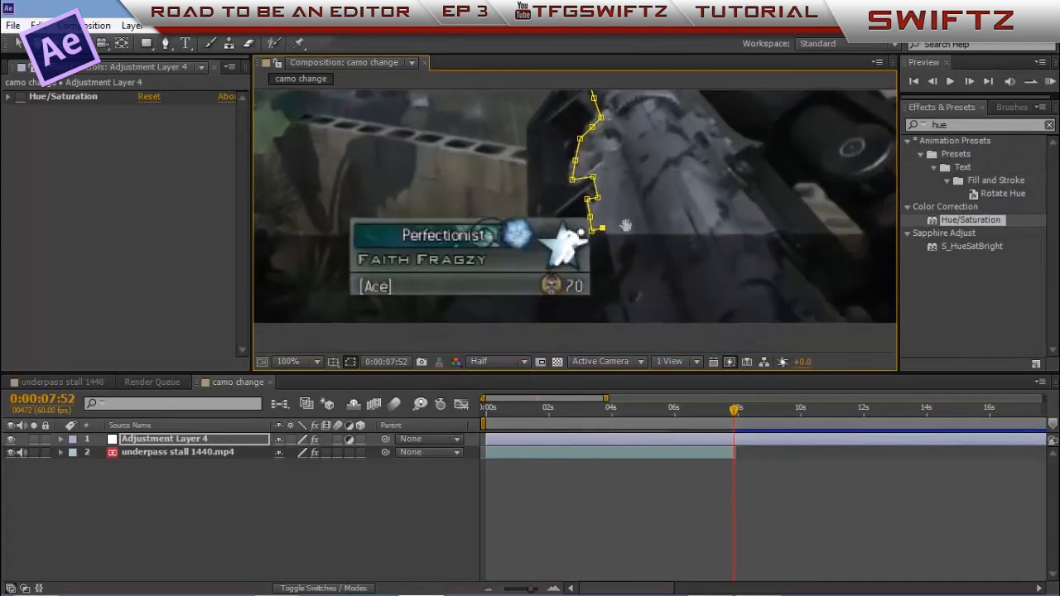
- Trace mask points along the gun's edge with the Pen tool, panning the zoomed view along the rifle
left_click(628, 327)
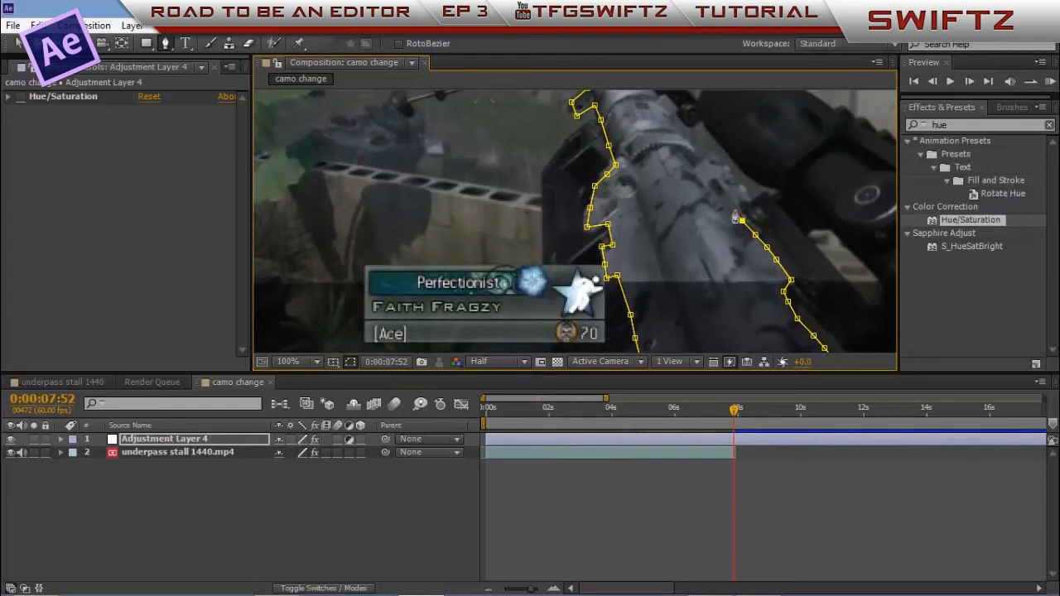
left_click_drag(737, 222, 725, 172)
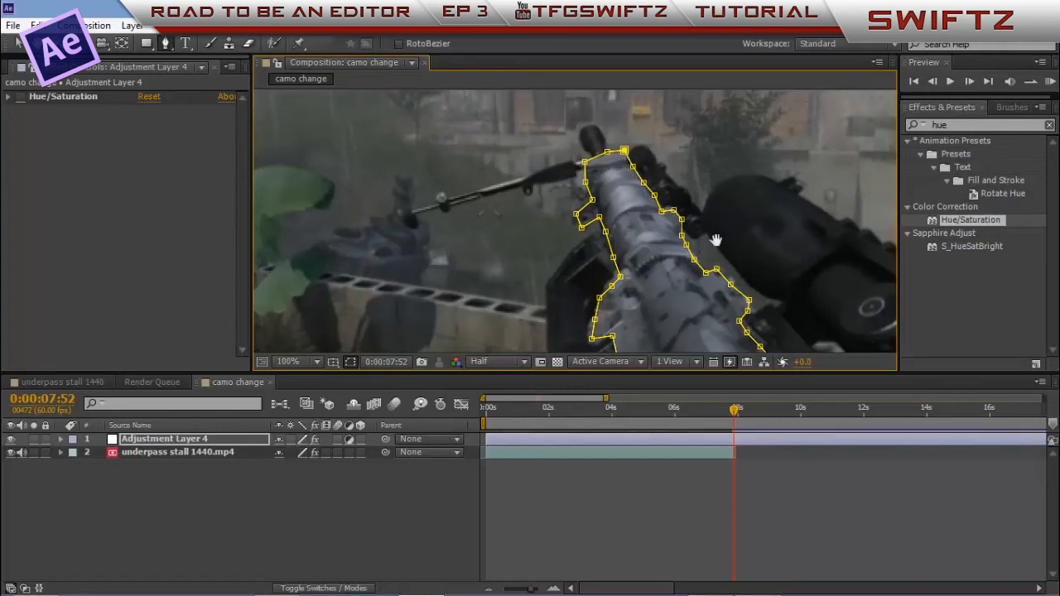
left_click(296, 361)
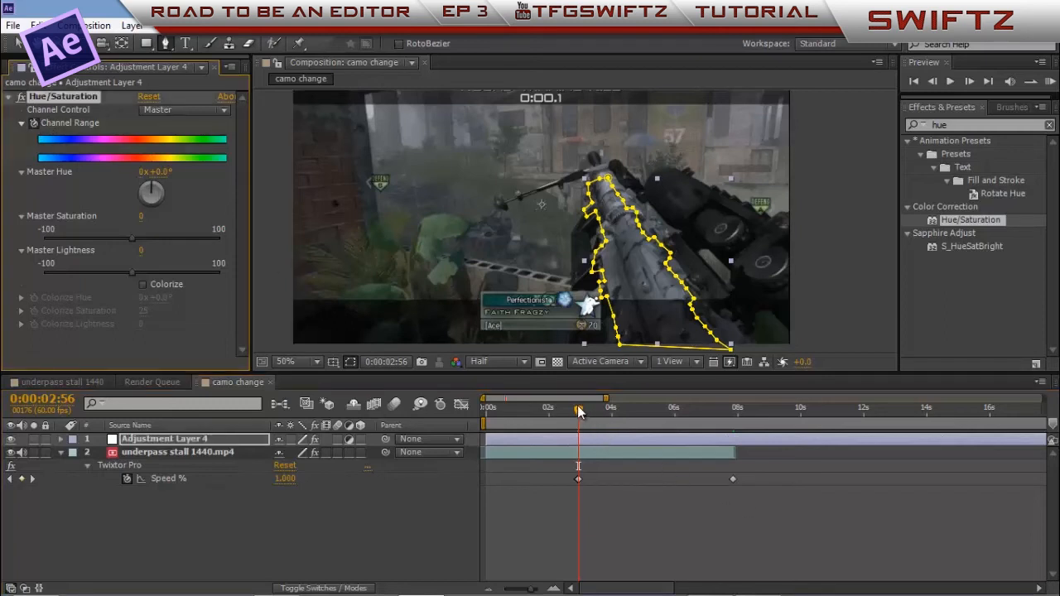
mouse_move(578, 411)
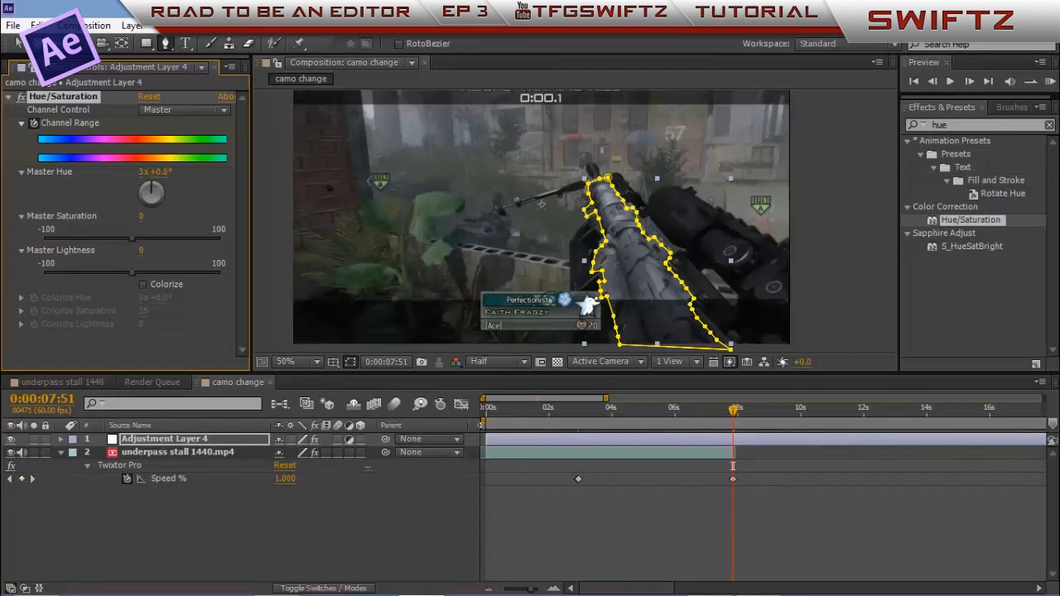
left_click(295, 361)
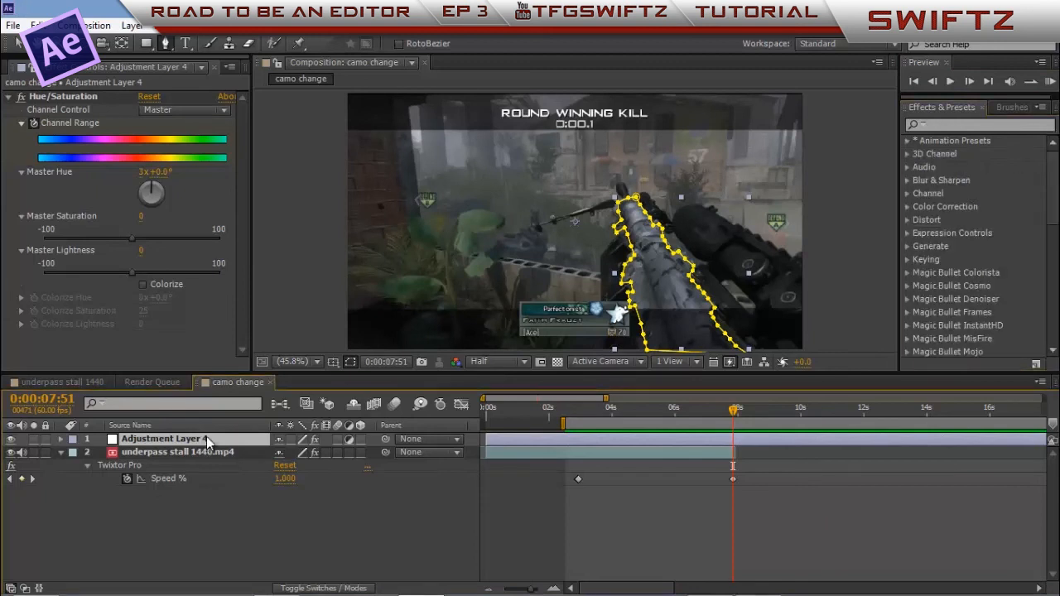
- Set the gun mask's expansion to 2 pixels and feather to 1.8 pixels, then view the whole frame at half size
left_click(60, 439)
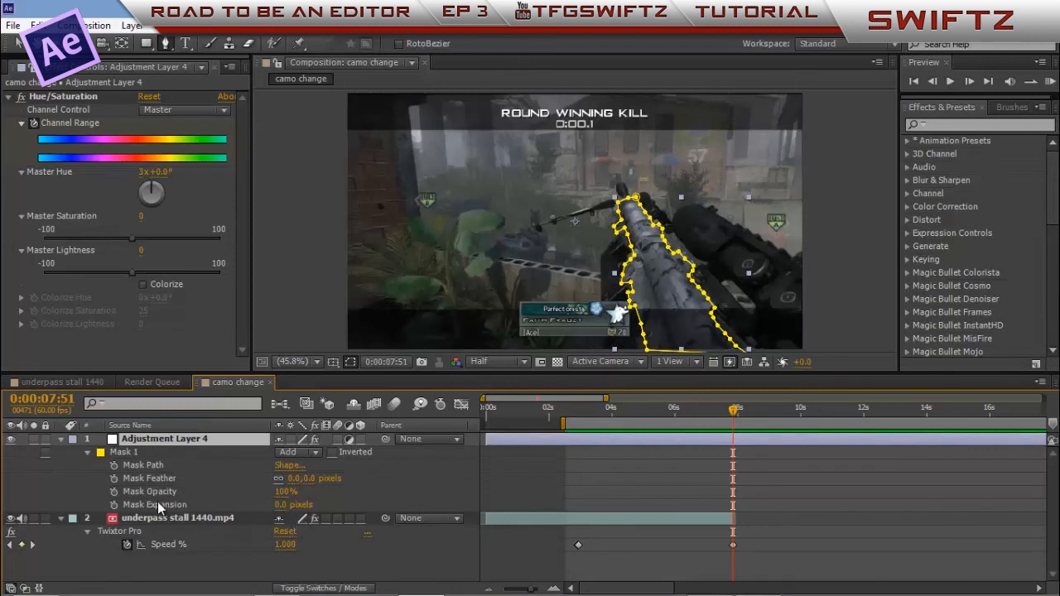
left_click(285, 504)
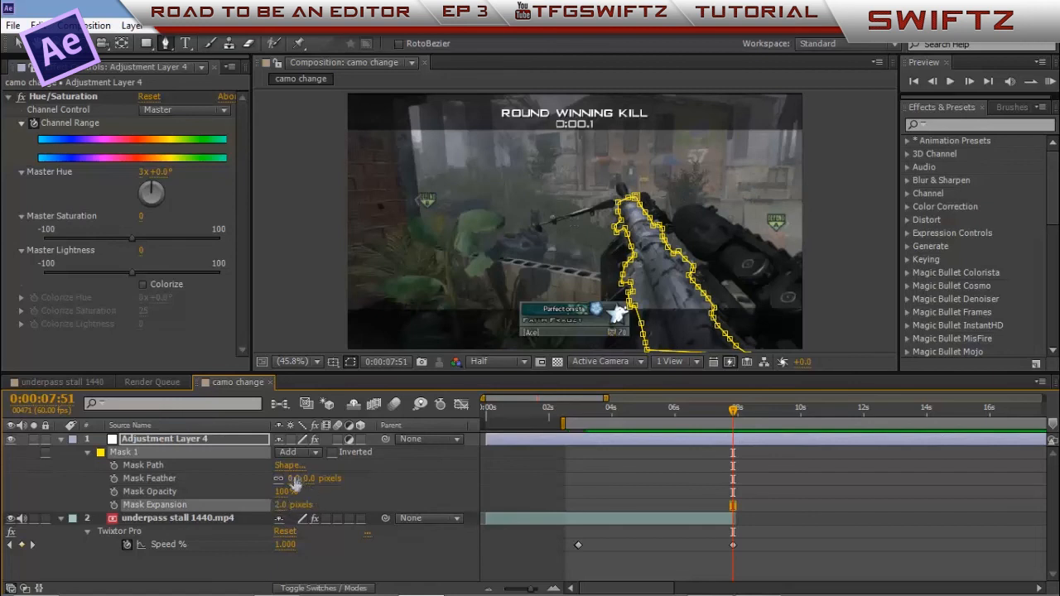
left_click(298, 477)
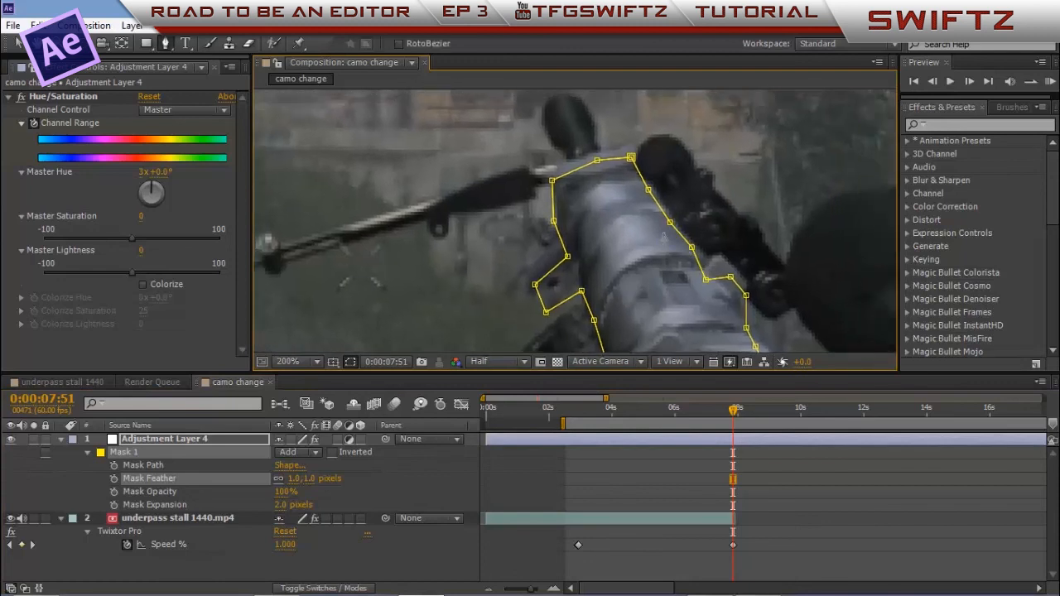
mouse_move(676, 207)
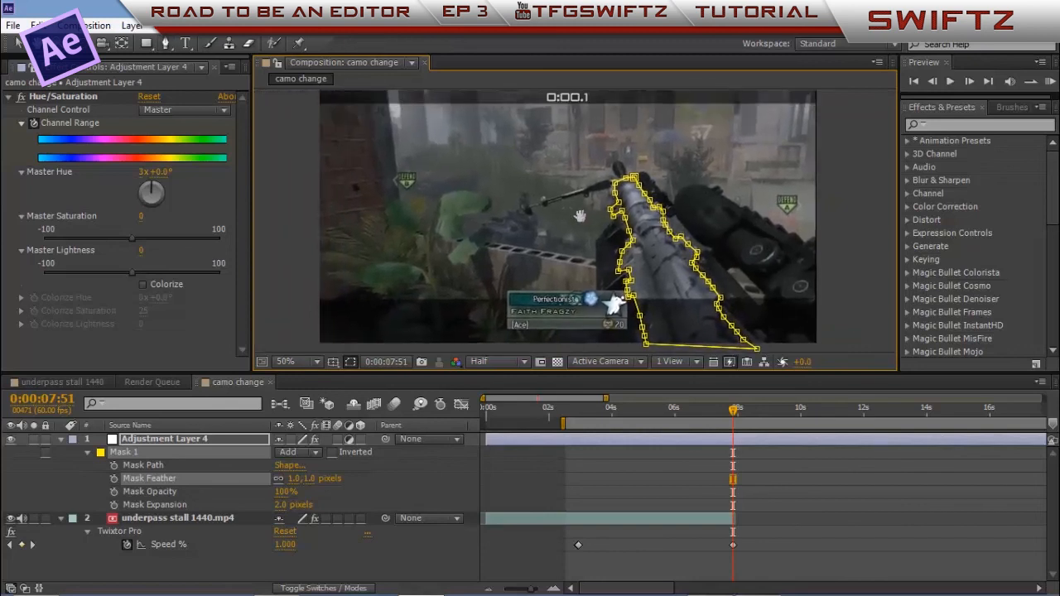
left_click(297, 361)
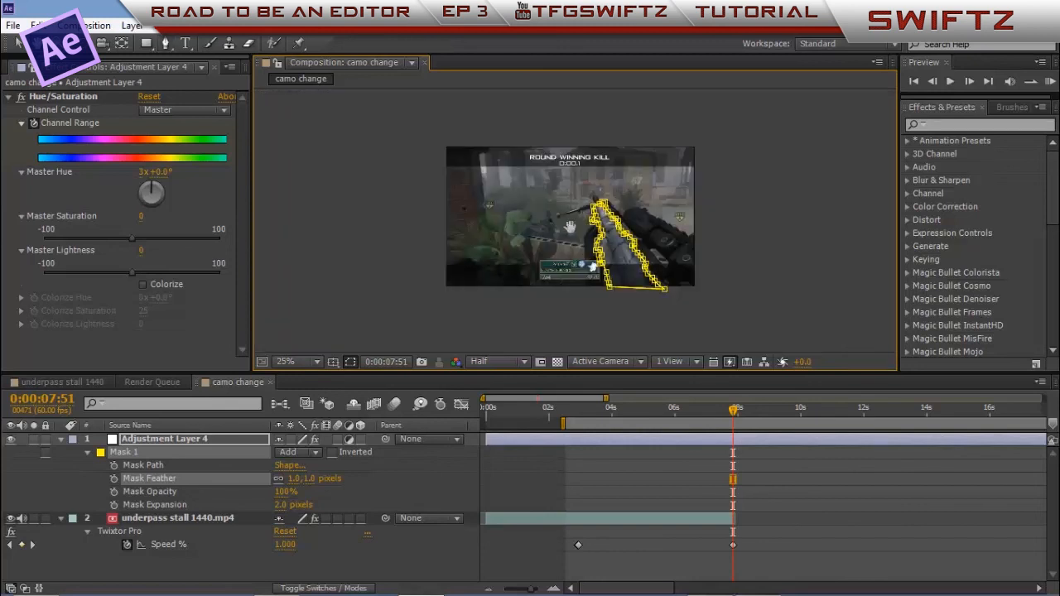
left_click(285, 361)
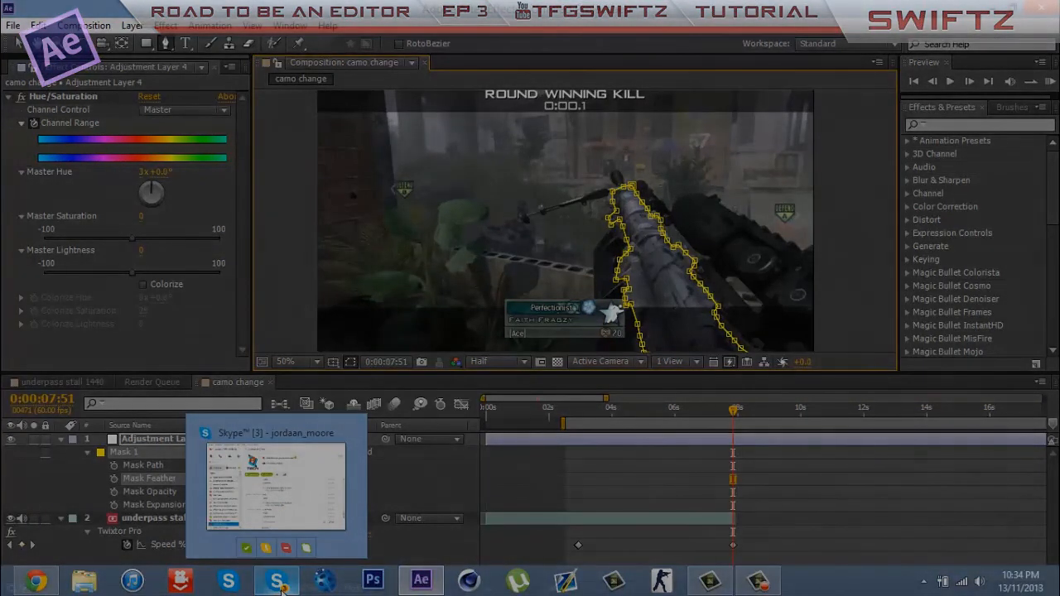
left_click(275, 578)
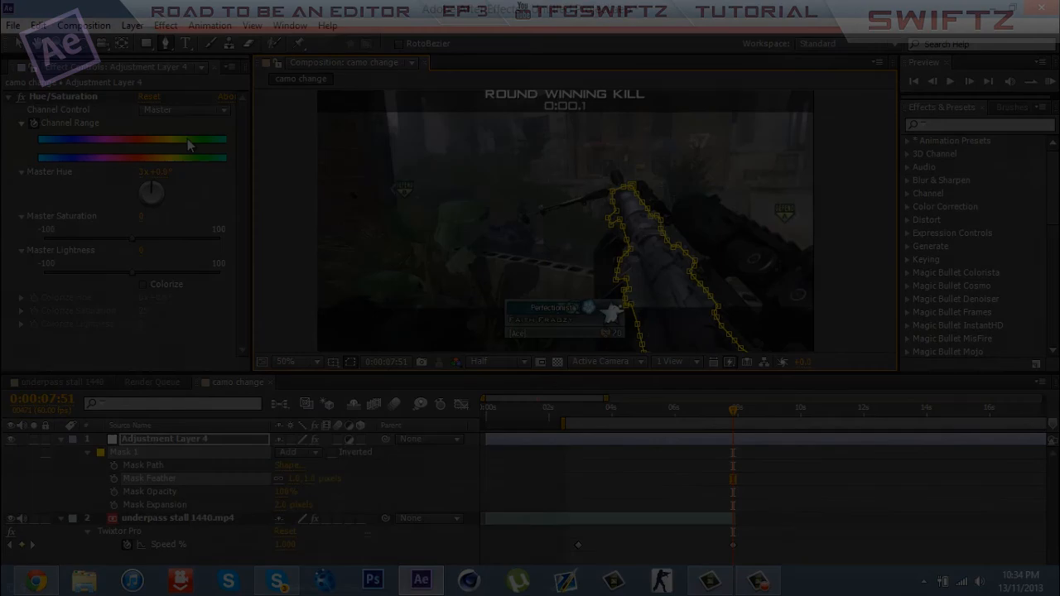